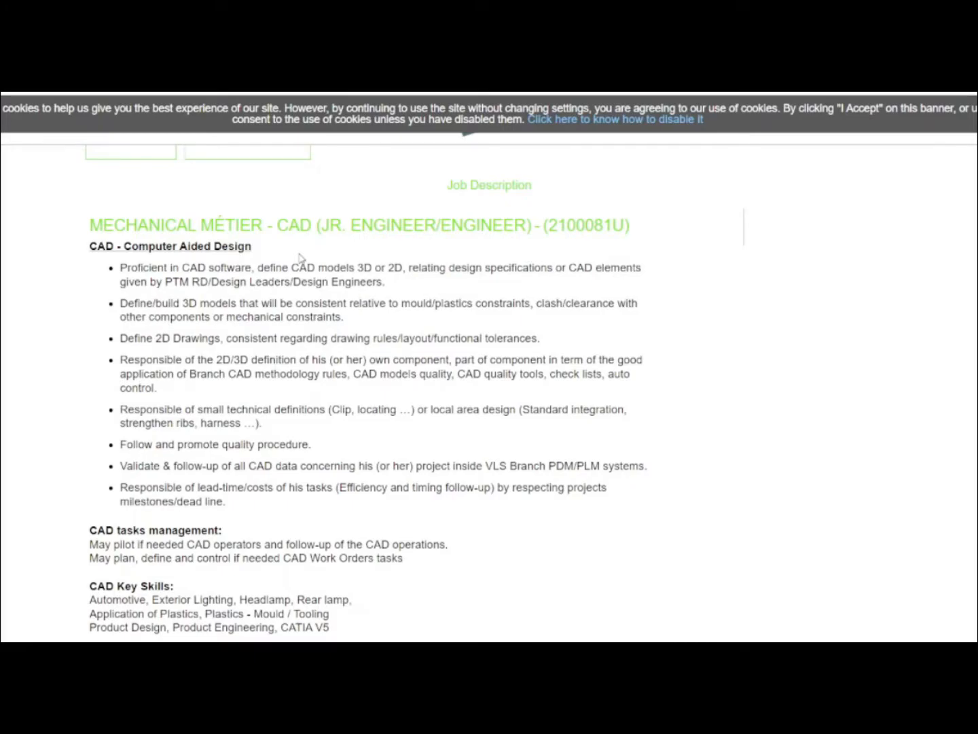
{"action": "mouse_move", "coordinate": [311, 258]}
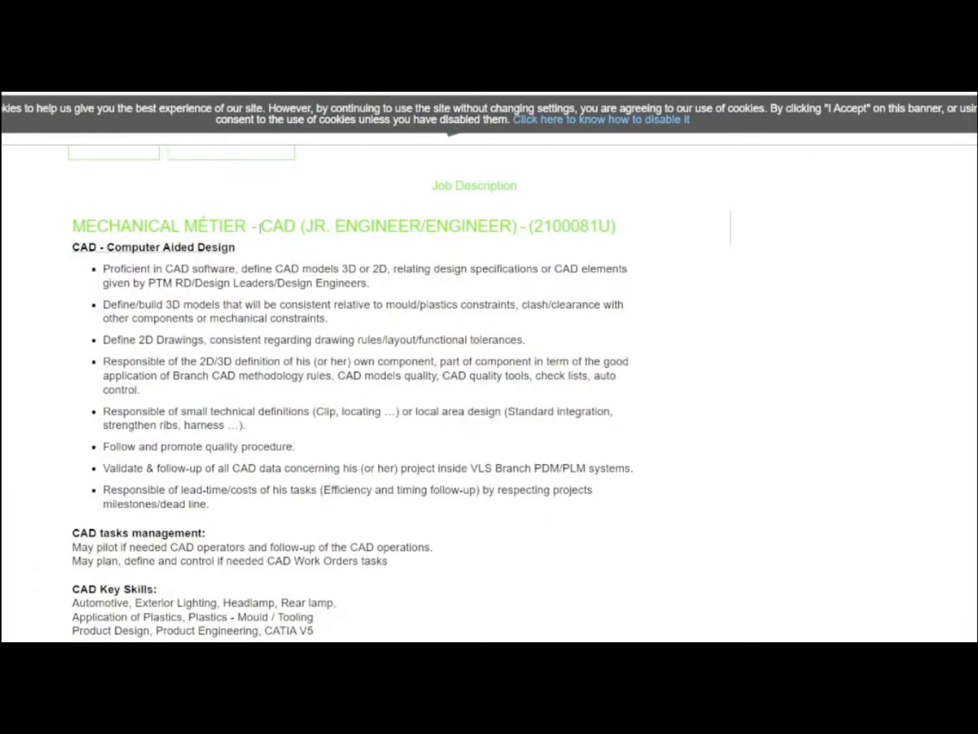
Highlight 'CAD (JR. ENGINEER' in the Mechanical Métier job title
{"action": "left_click_drag", "start_coordinate": [261, 225], "coordinate": [424, 225]}
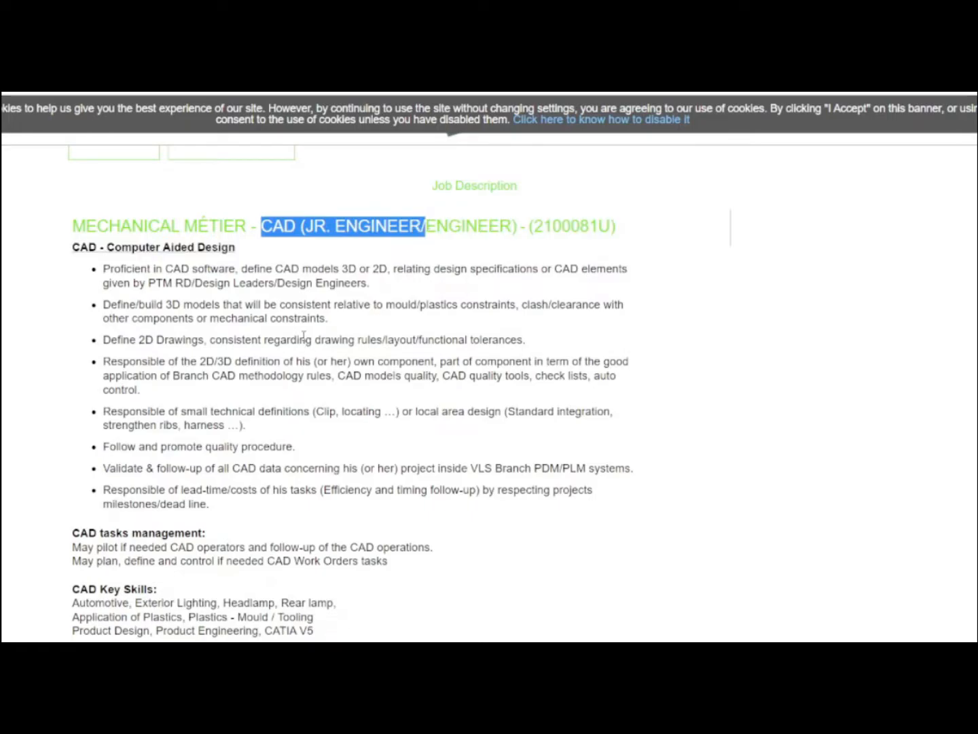
{"action": "mouse_move", "coordinate": [330, 200]}
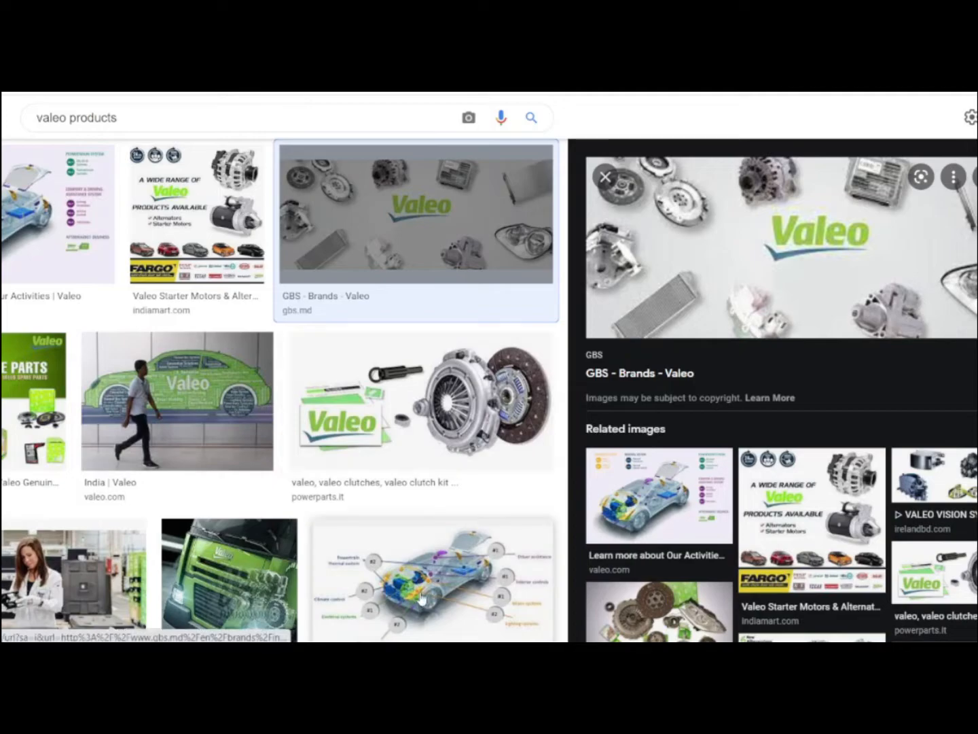
{"action": "mouse_move", "coordinate": [718, 262]}
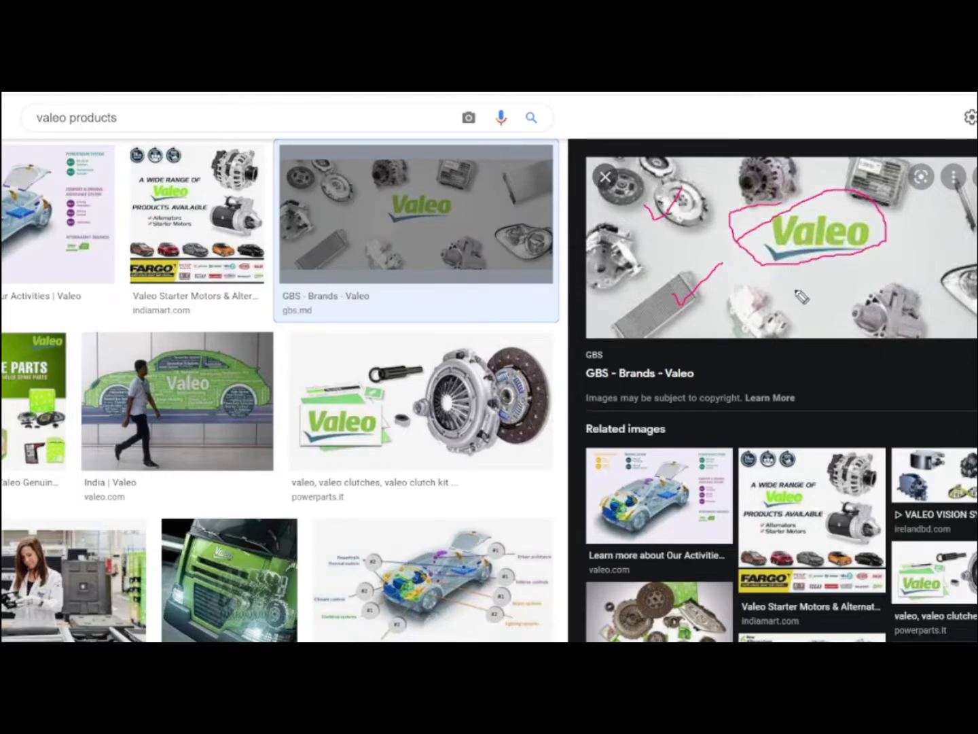
{"action": "mouse_move", "coordinate": [894, 236]}
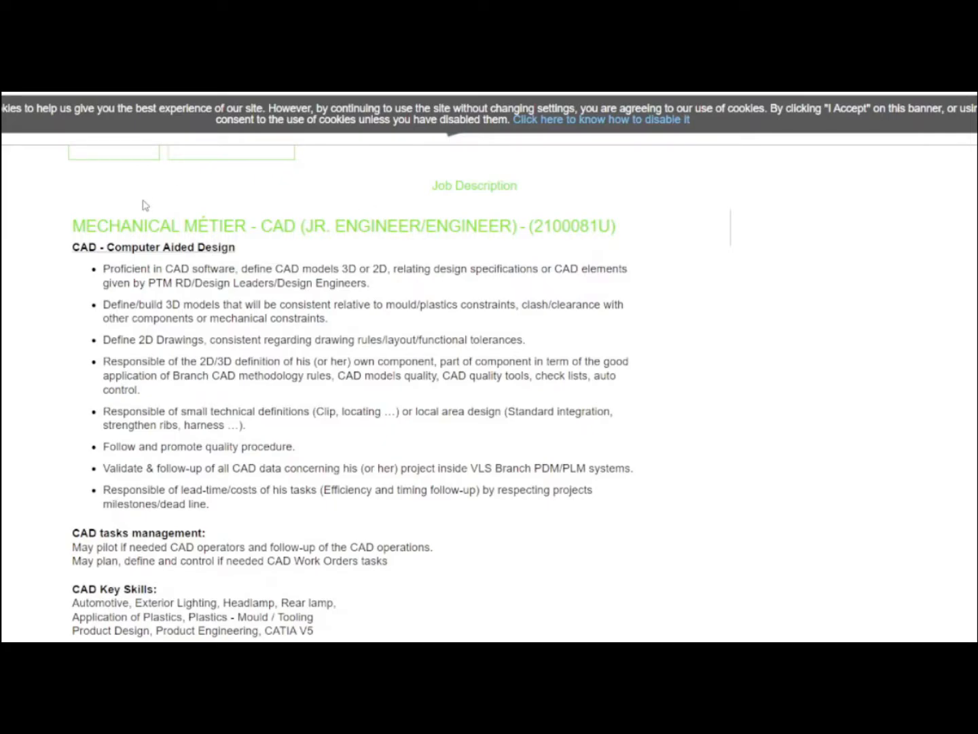
{"action": "mouse_move", "coordinate": [144, 211]}
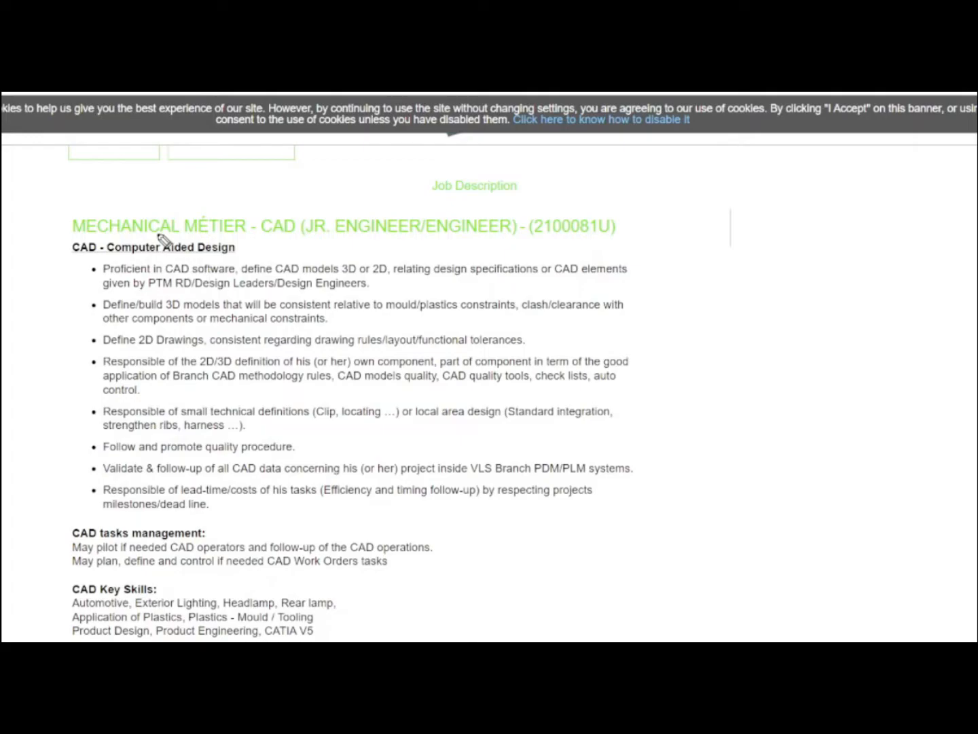
{"action": "mouse_move", "coordinate": [141, 286]}
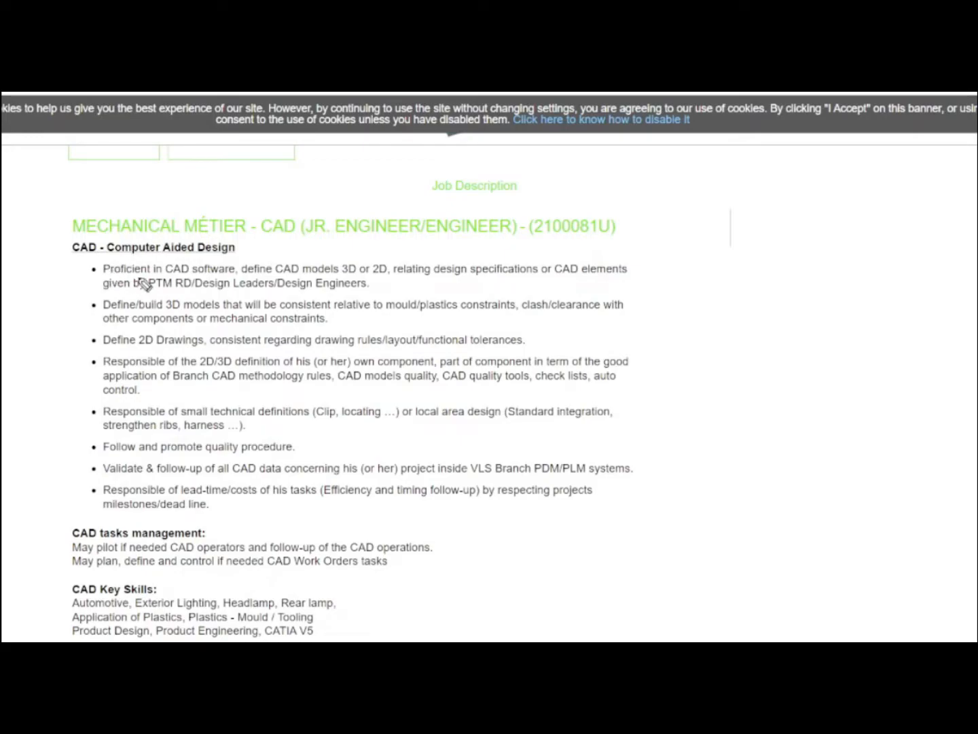
{"action": "mouse_move", "coordinate": [155, 286]}
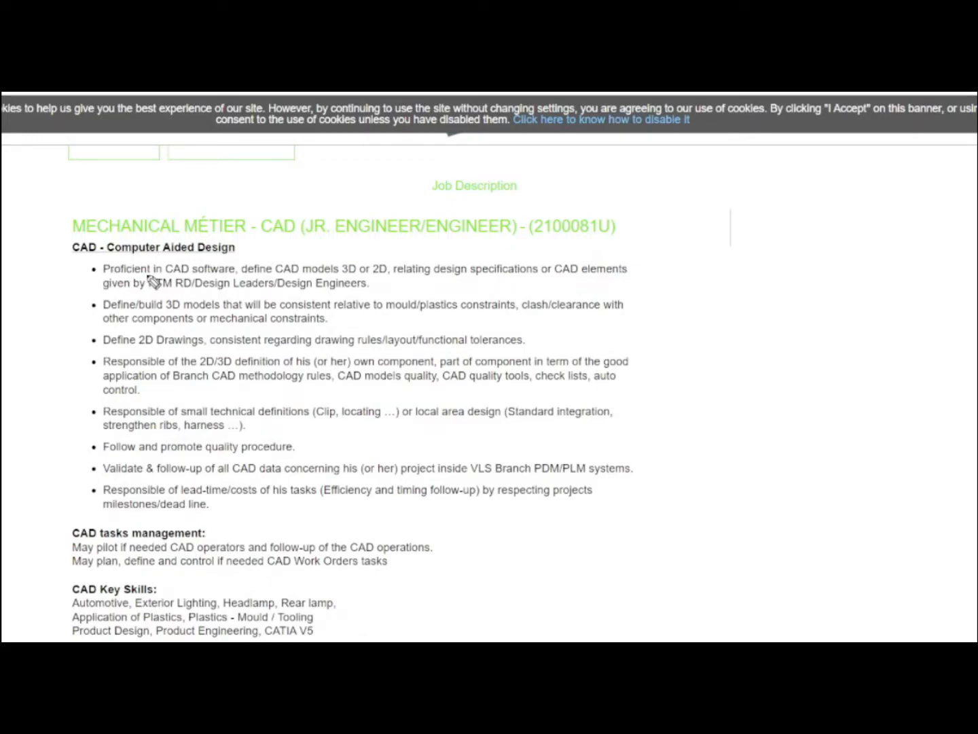
{"action": "mouse_move", "coordinate": [217, 262]}
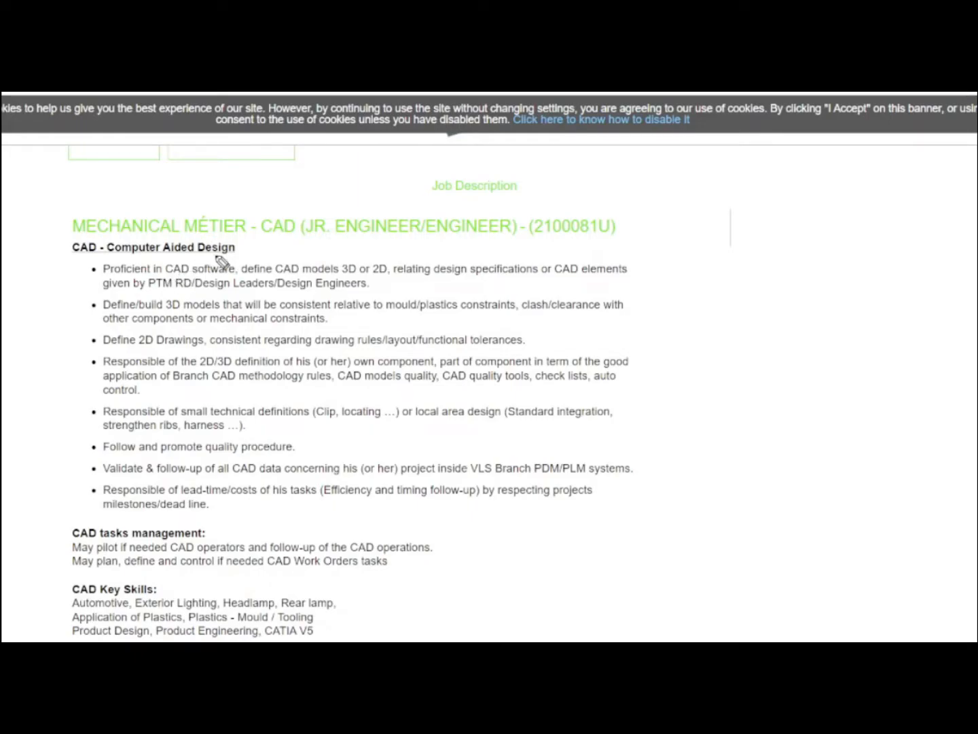
Tick the Computer Aided Design heading and underline design specifications and later duty text in pink
{"action": "left_click_drag", "start_coordinate": [230, 255], "coordinate": [346, 231]}
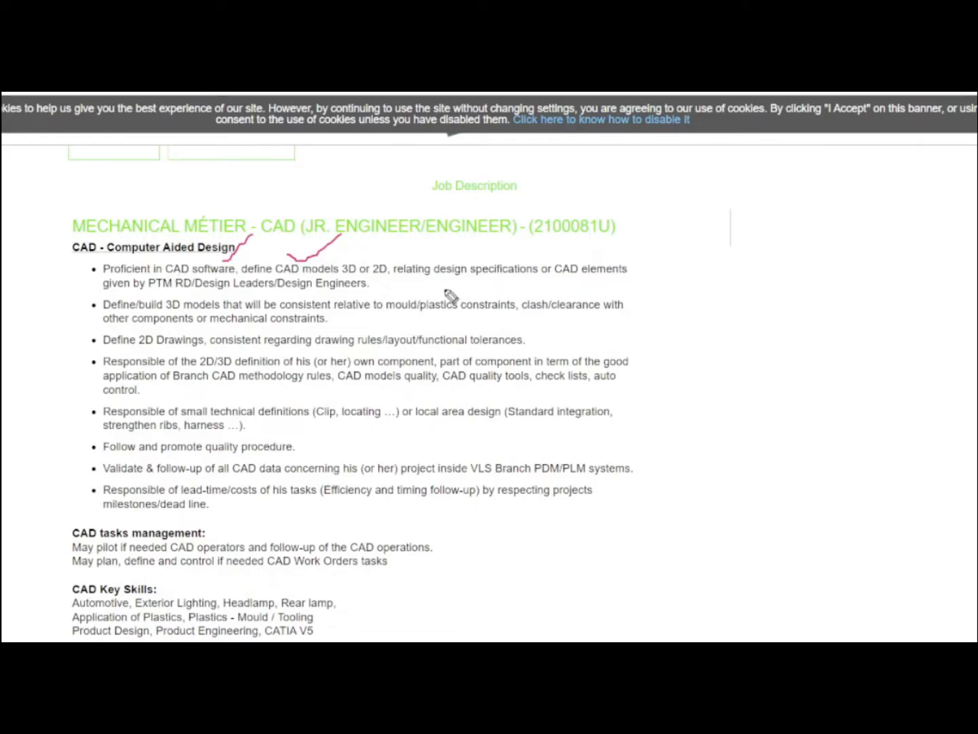
{"action": "left_click_drag", "start_coordinate": [441, 282], "coordinate": [540, 284]}
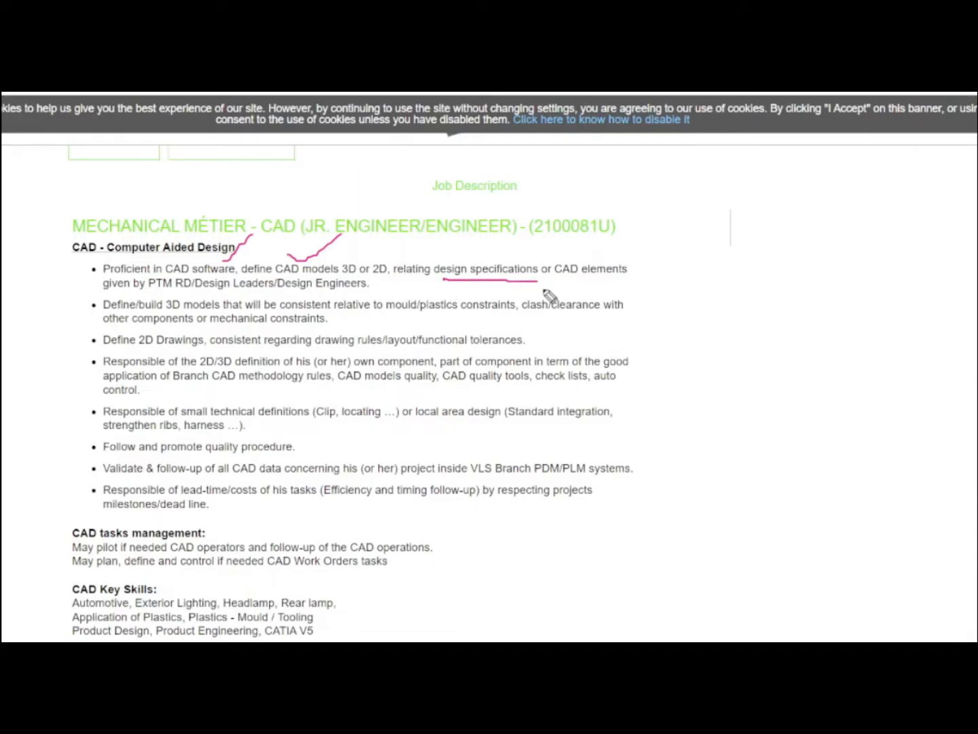
{"action": "mouse_move", "coordinate": [197, 271]}
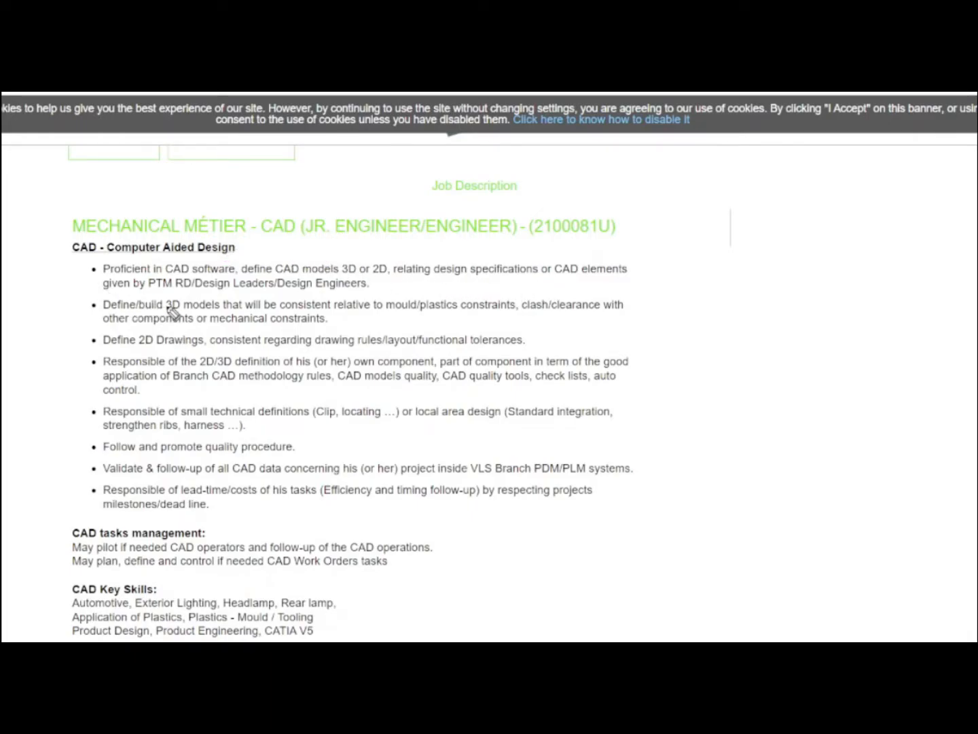
{"action": "mouse_move", "coordinate": [342, 324]}
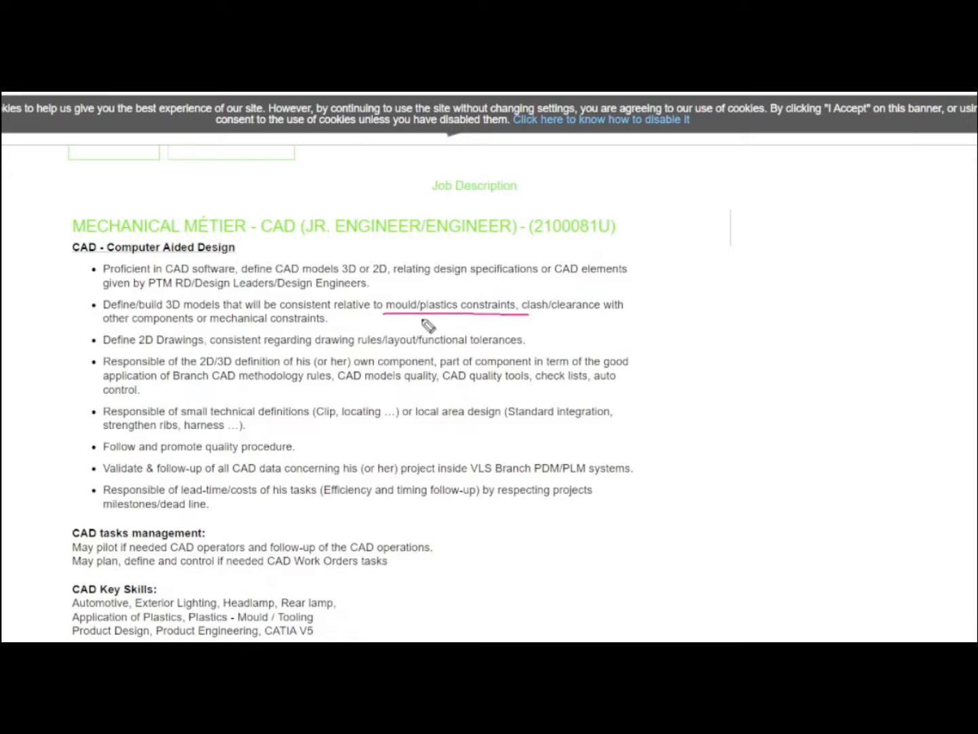
{"action": "mouse_move", "coordinate": [523, 313]}
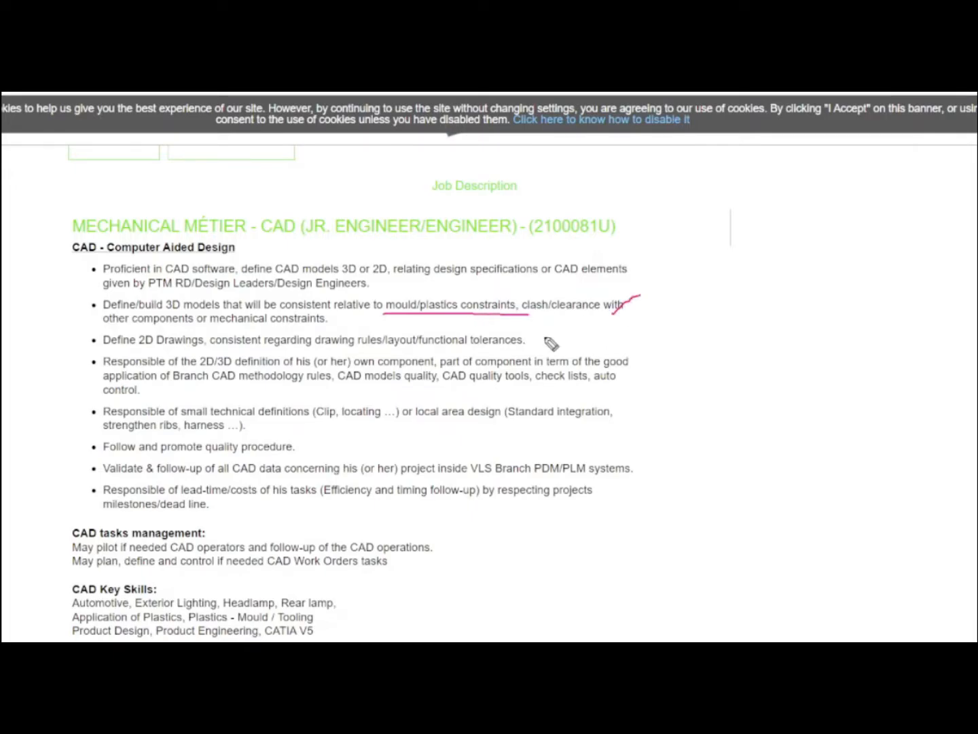
{"action": "mouse_move", "coordinate": [329, 323]}
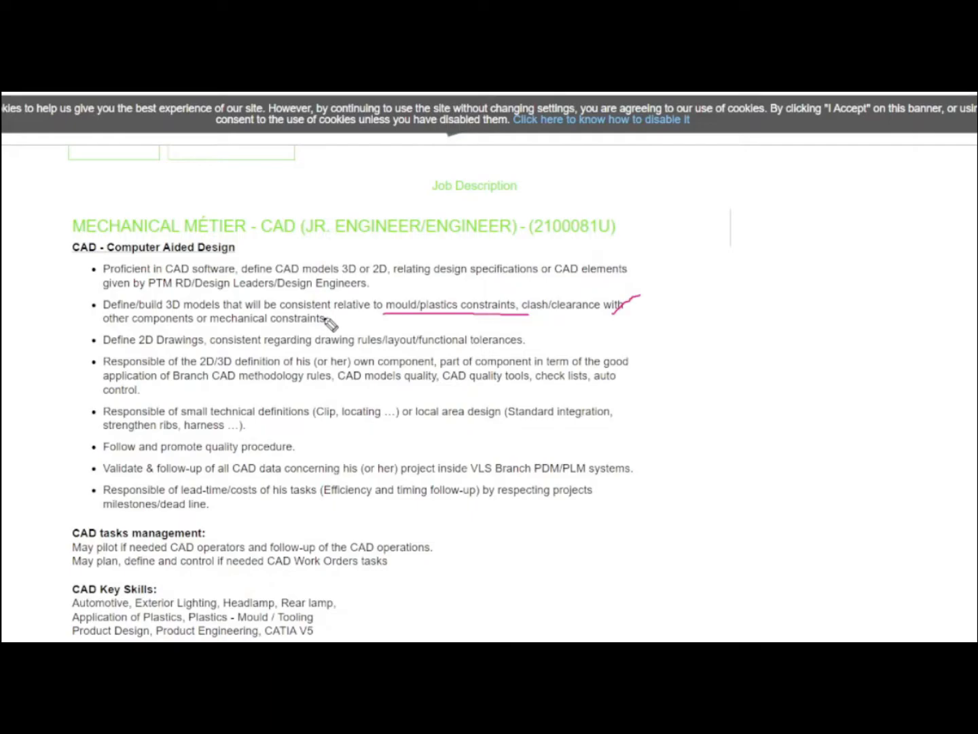
{"action": "mouse_move", "coordinate": [129, 359]}
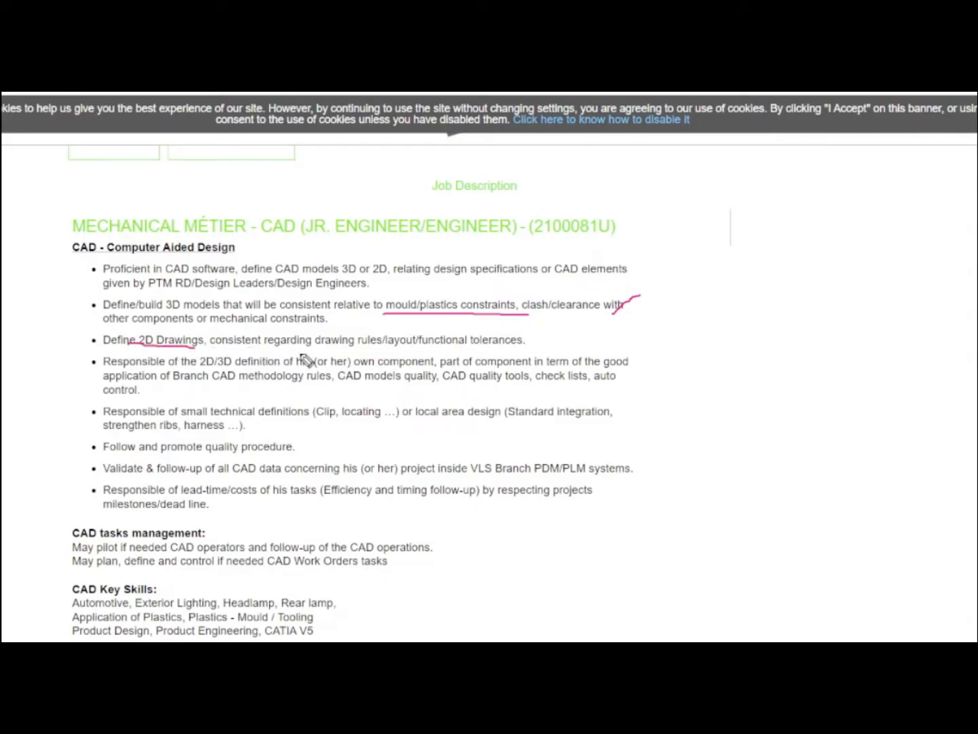
{"action": "left_click_drag", "start_coordinate": [309, 352], "coordinate": [401, 357]}
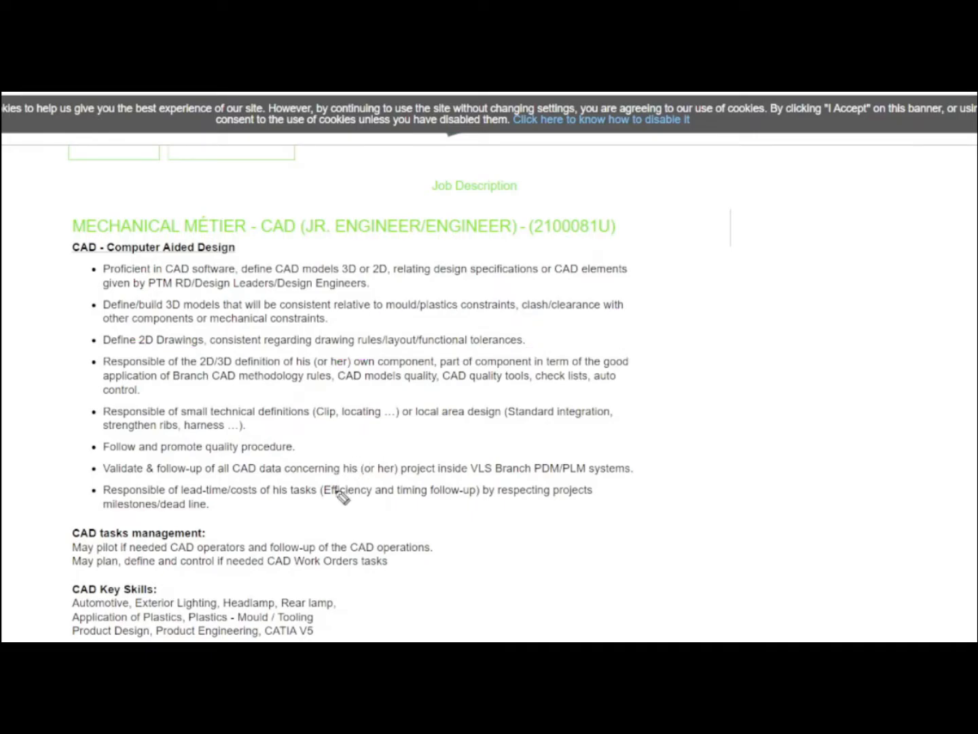
{"action": "mouse_move", "coordinate": [249, 381]}
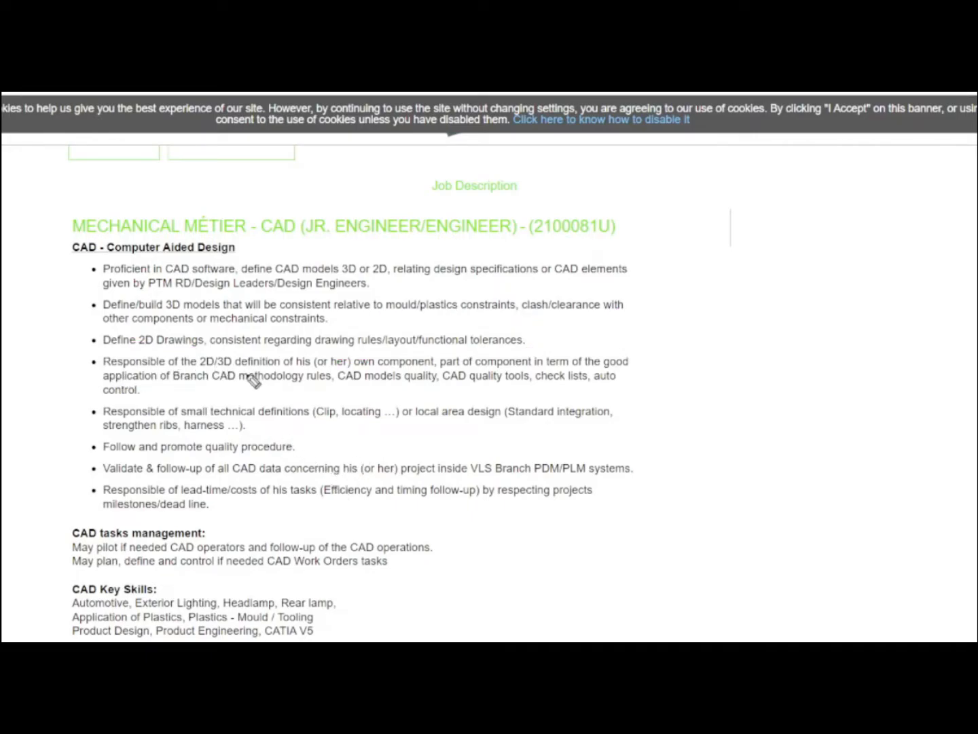
{"action": "mouse_move", "coordinate": [421, 381]}
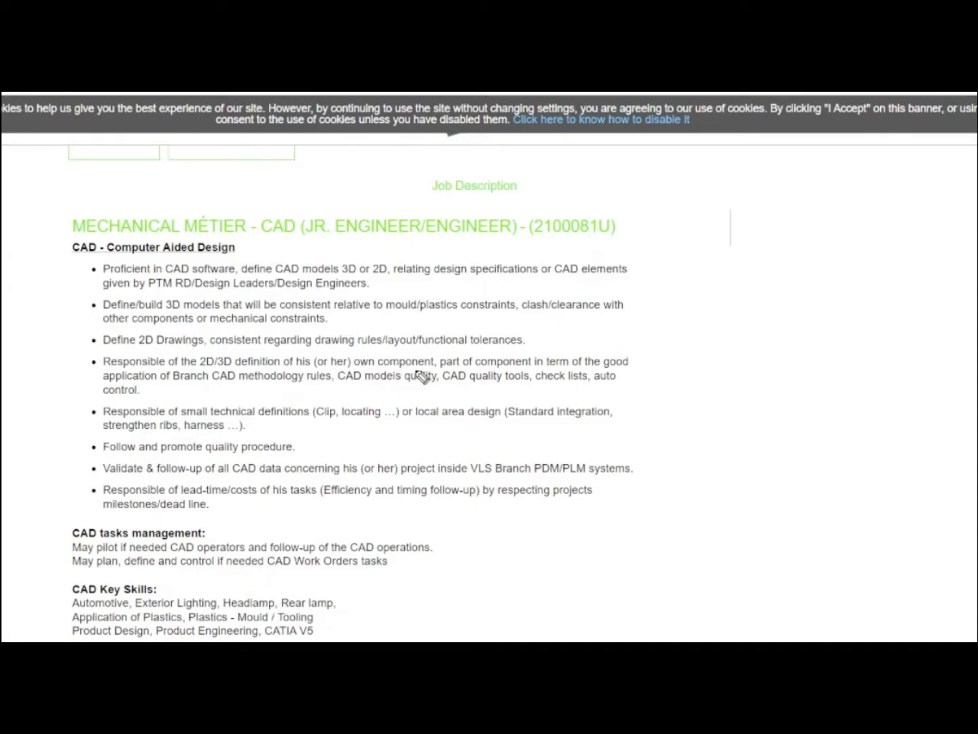
{"action": "mouse_move", "coordinate": [339, 379]}
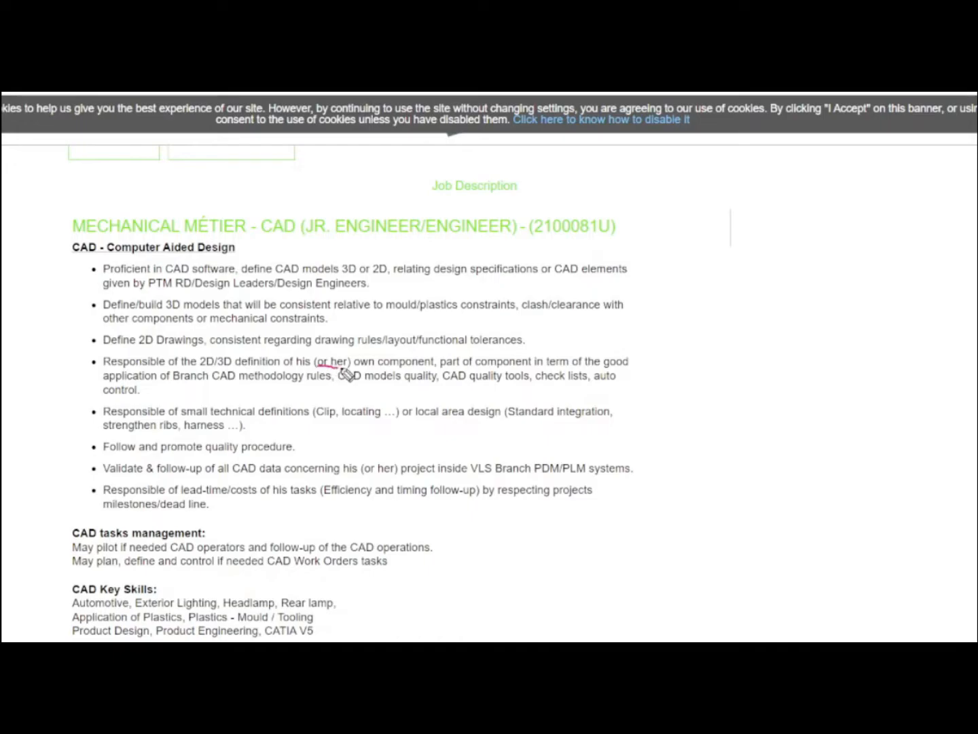
Underline 'his (or her) own component', 'CAD methodology' and 'strengthen ribs and harness' in pink
{"action": "left_click_drag", "start_coordinate": [316, 370], "coordinate": [438, 370]}
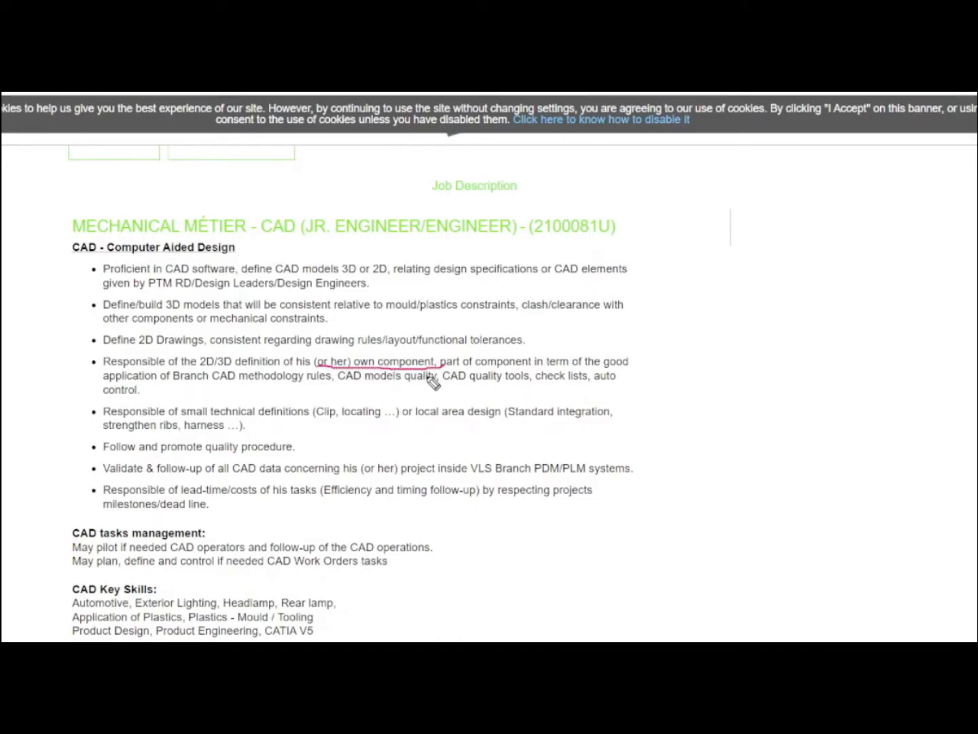
{"action": "mouse_move", "coordinate": [219, 394]}
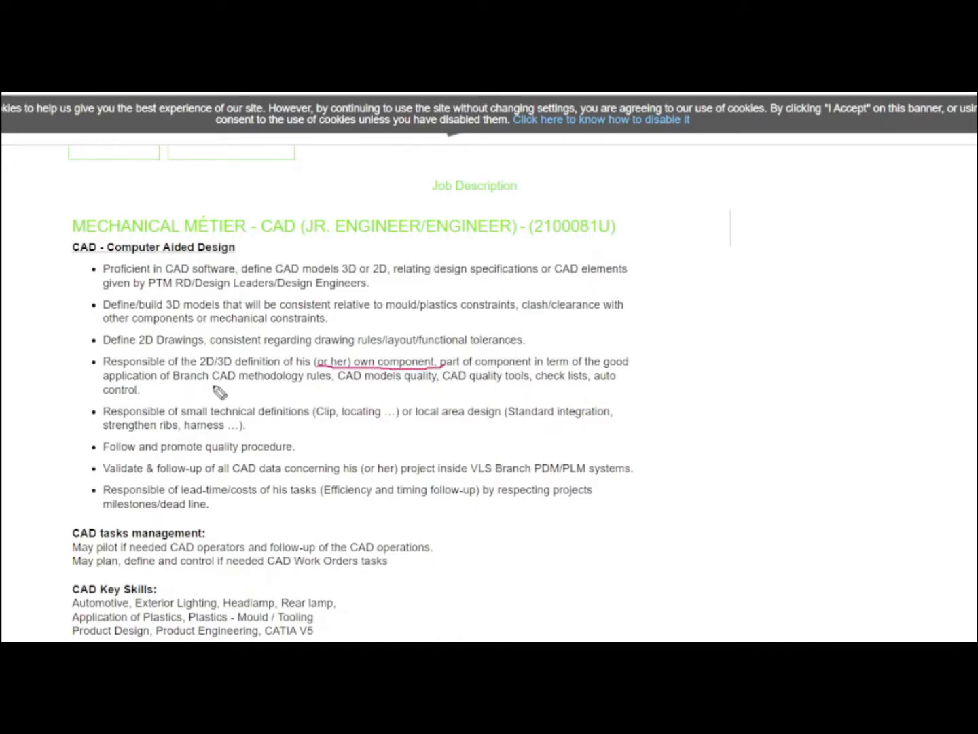
{"action": "left_click_drag", "start_coordinate": [217, 384], "coordinate": [306, 383]}
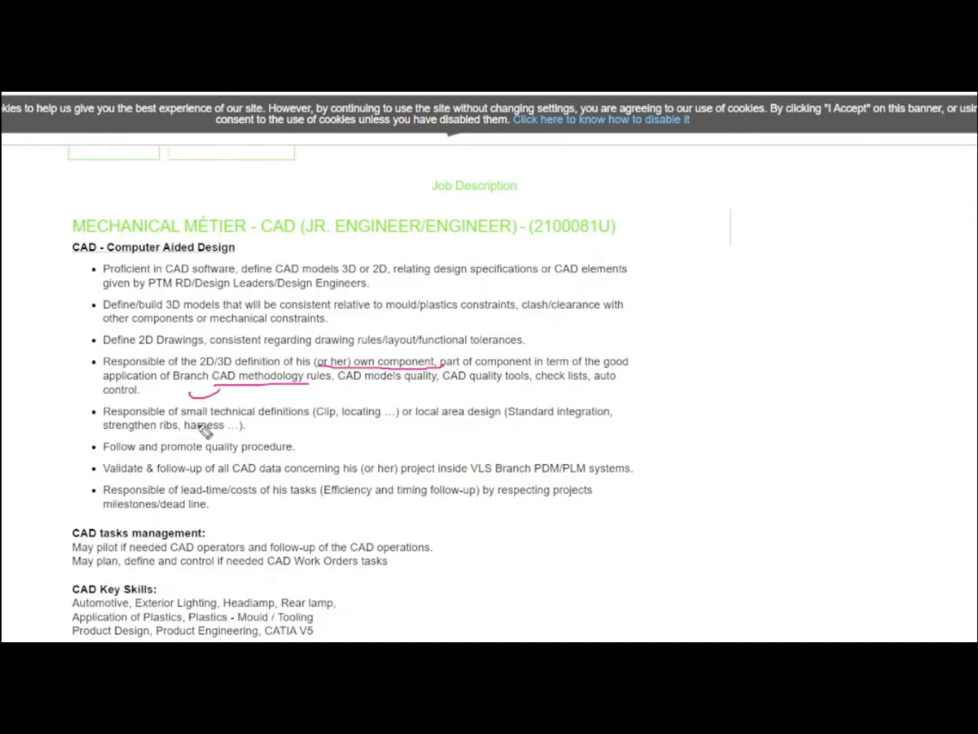
{"action": "mouse_move", "coordinate": [379, 434]}
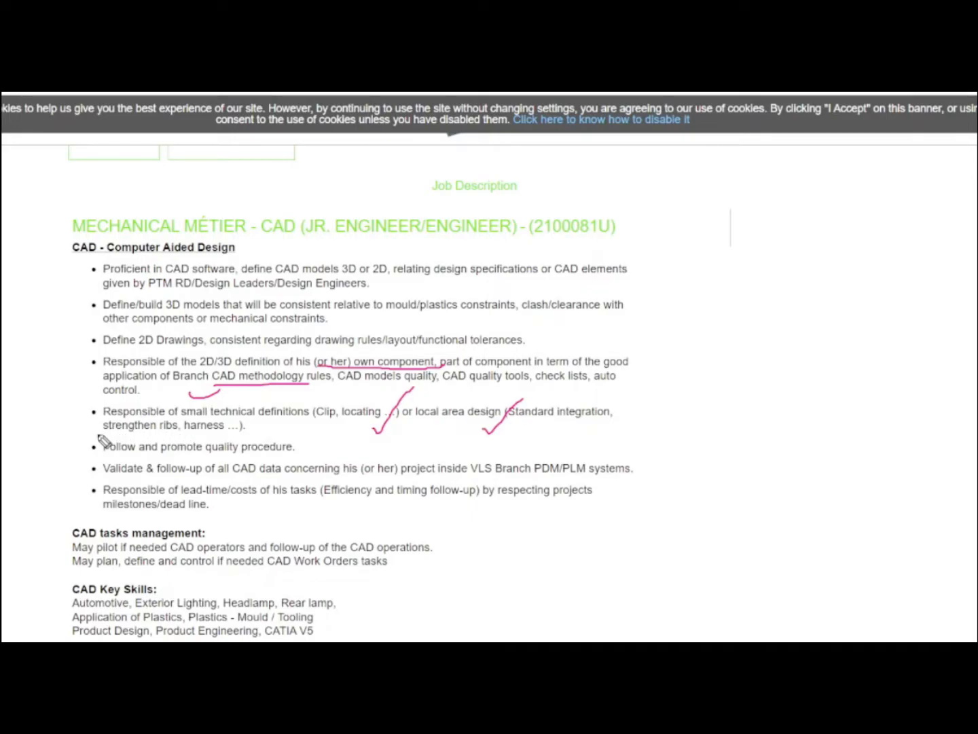
{"action": "left_click_drag", "start_coordinate": [102, 434], "coordinate": [244, 433]}
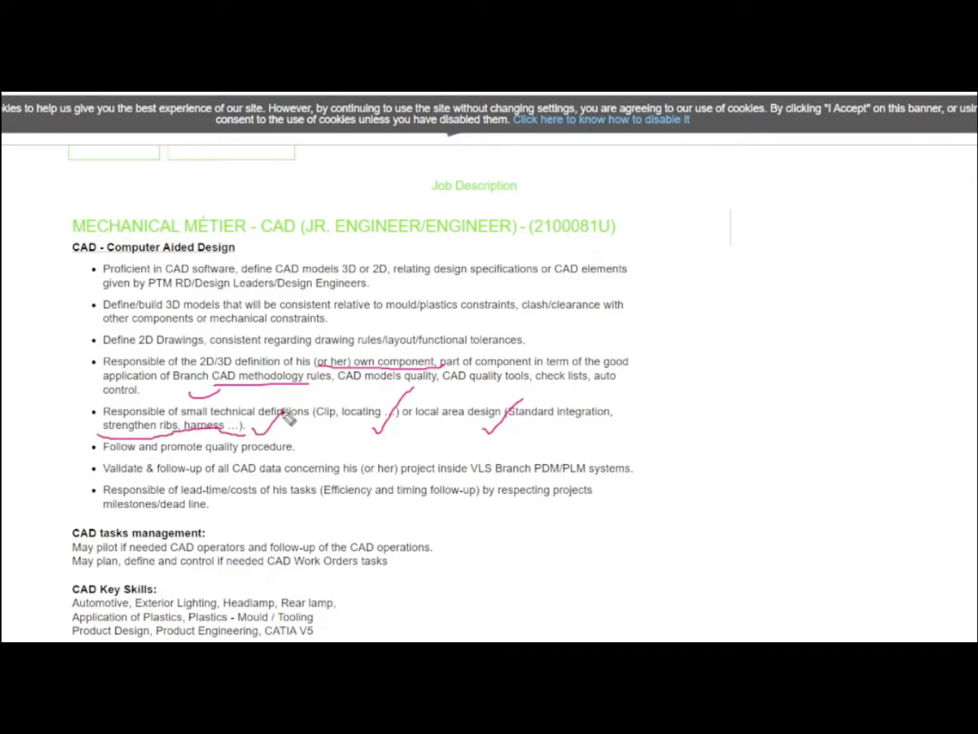
{"action": "mouse_move", "coordinate": [289, 432]}
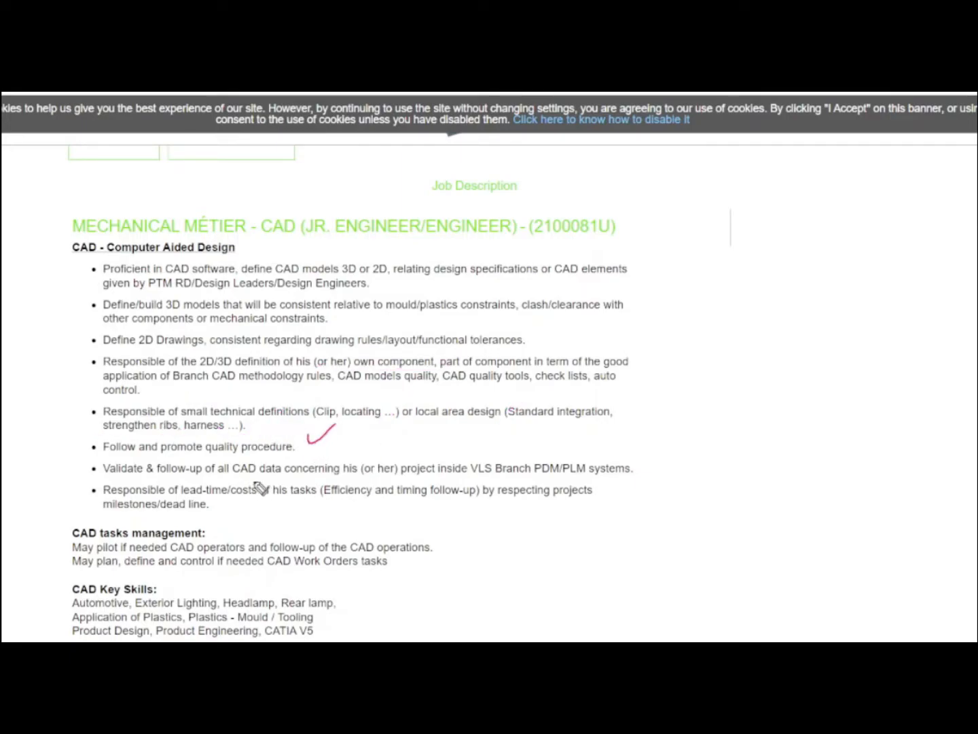
Add pink ticks beside the quality procedure and lead-time/costs duties
{"action": "left_click_drag", "start_coordinate": [356, 445], "coordinate": [397, 434]}
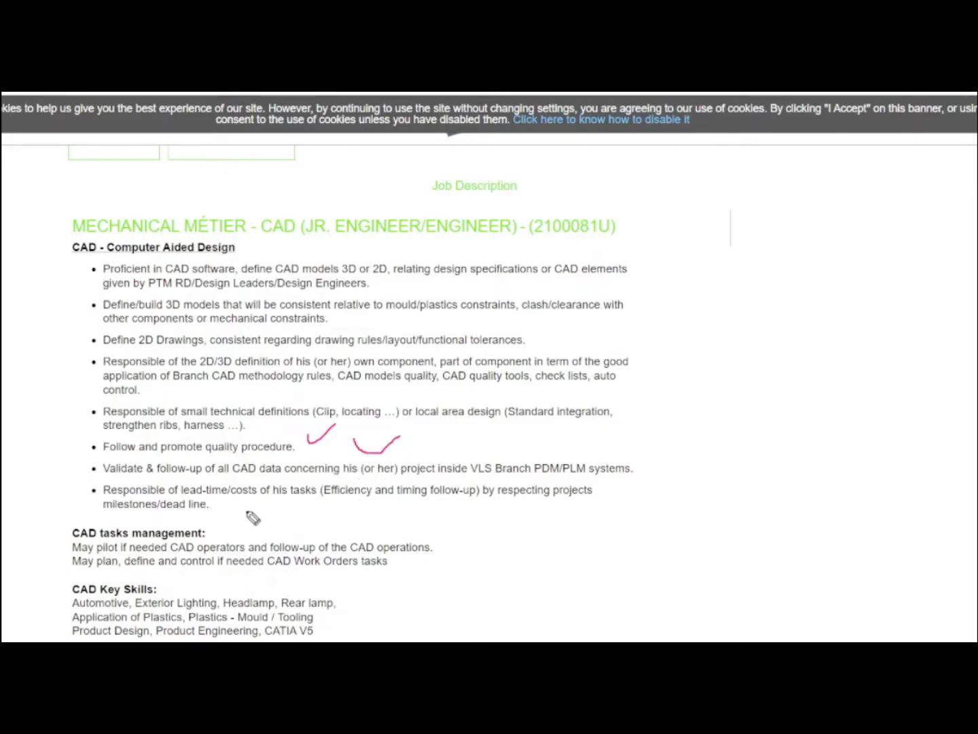
{"action": "mouse_move", "coordinate": [226, 520]}
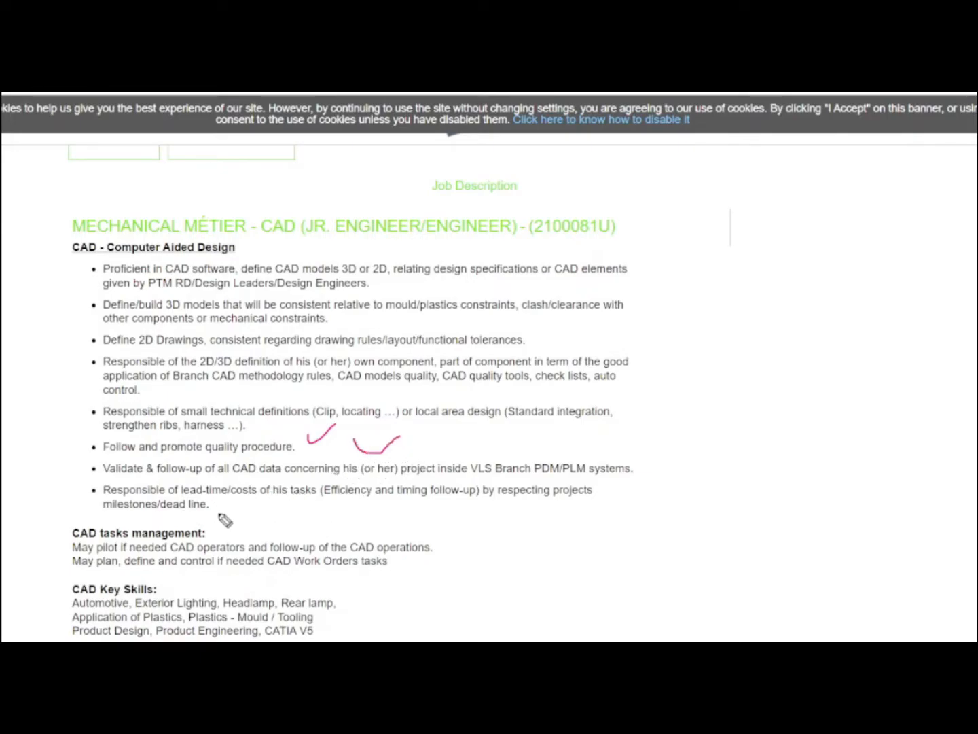
{"action": "left_click_drag", "start_coordinate": [221, 509], "coordinate": [252, 489]}
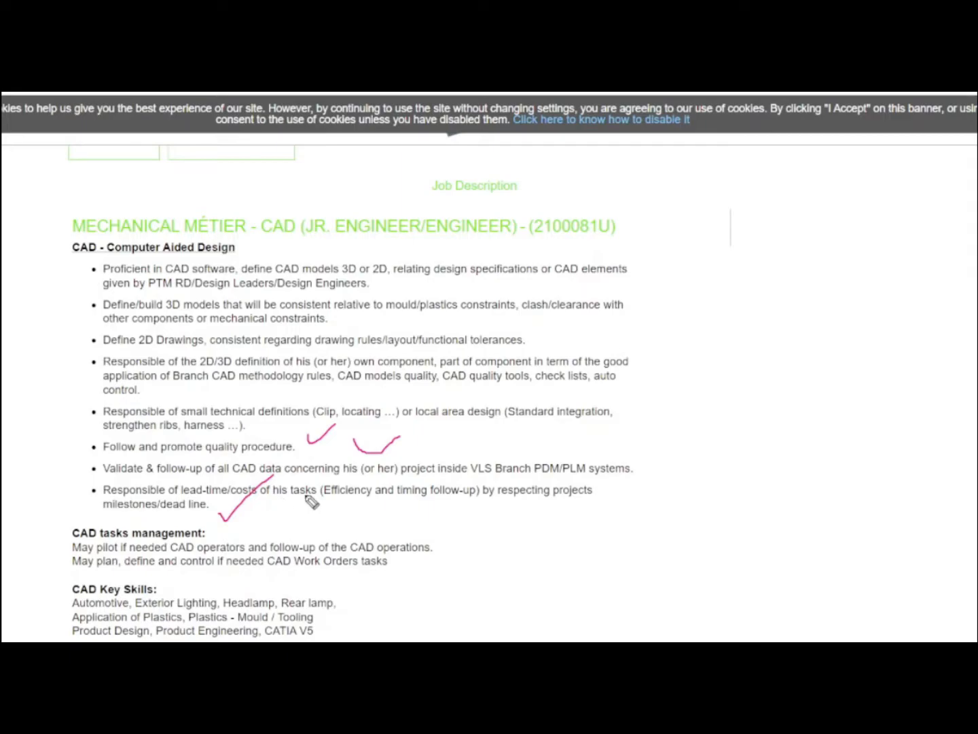
{"action": "mouse_move", "coordinate": [311, 495]}
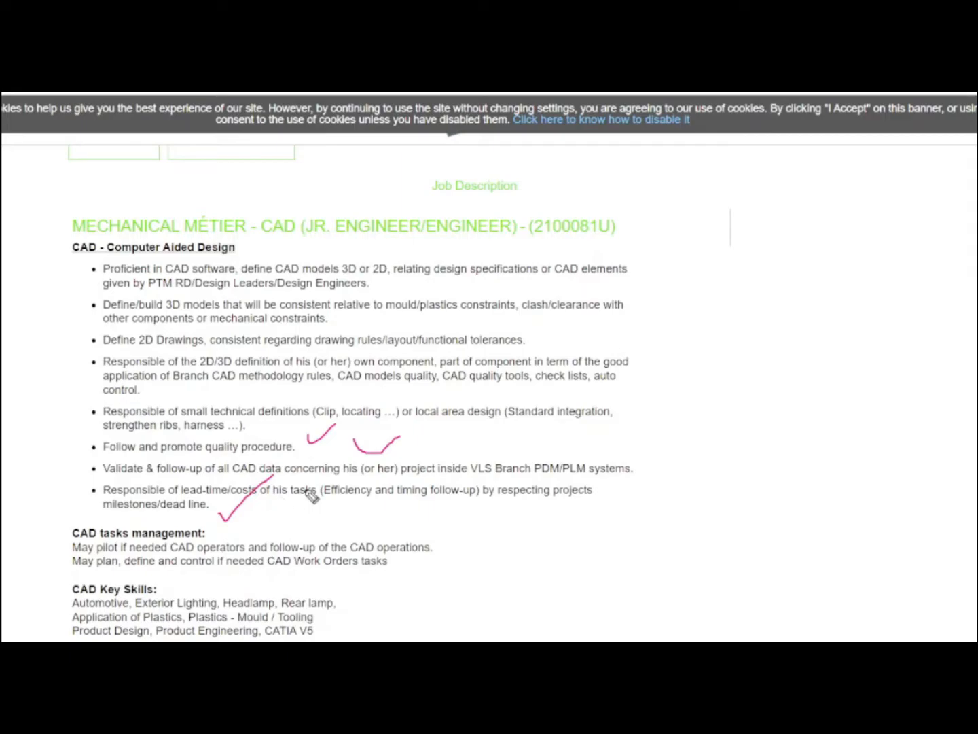
Circle the CAD Key Skills block and underline Product Engineering in pink
{"action": "scroll", "scroll_direction": "down", "scroll_amount": 3}
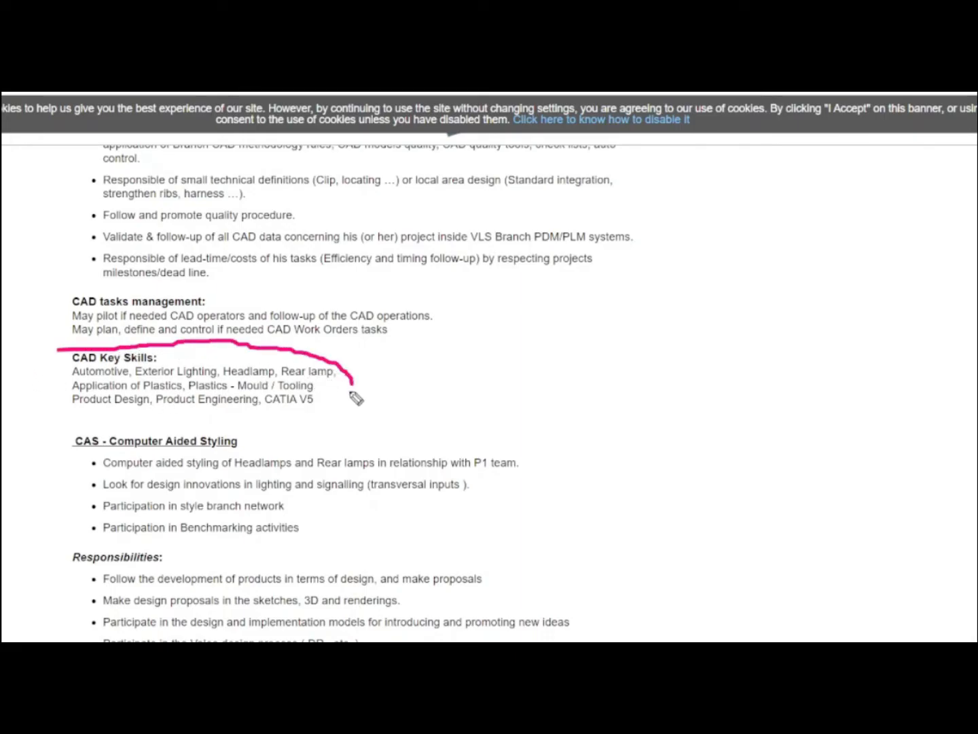
{"action": "left_click_drag", "start_coordinate": [353, 367], "coordinate": [122, 380]}
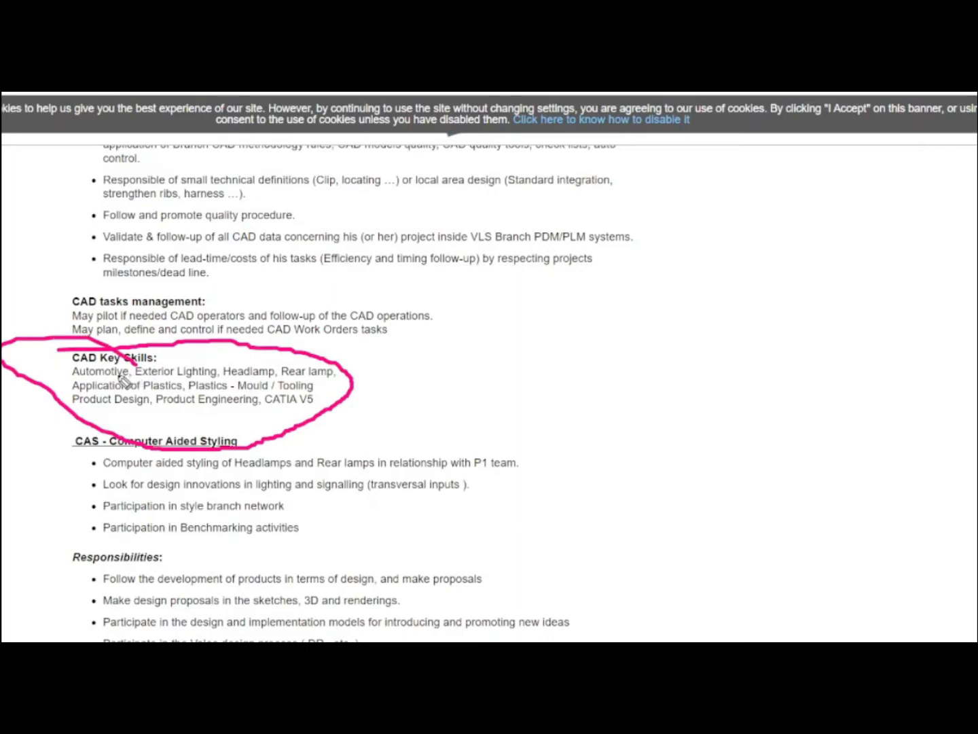
{"action": "mouse_move", "coordinate": [177, 407]}
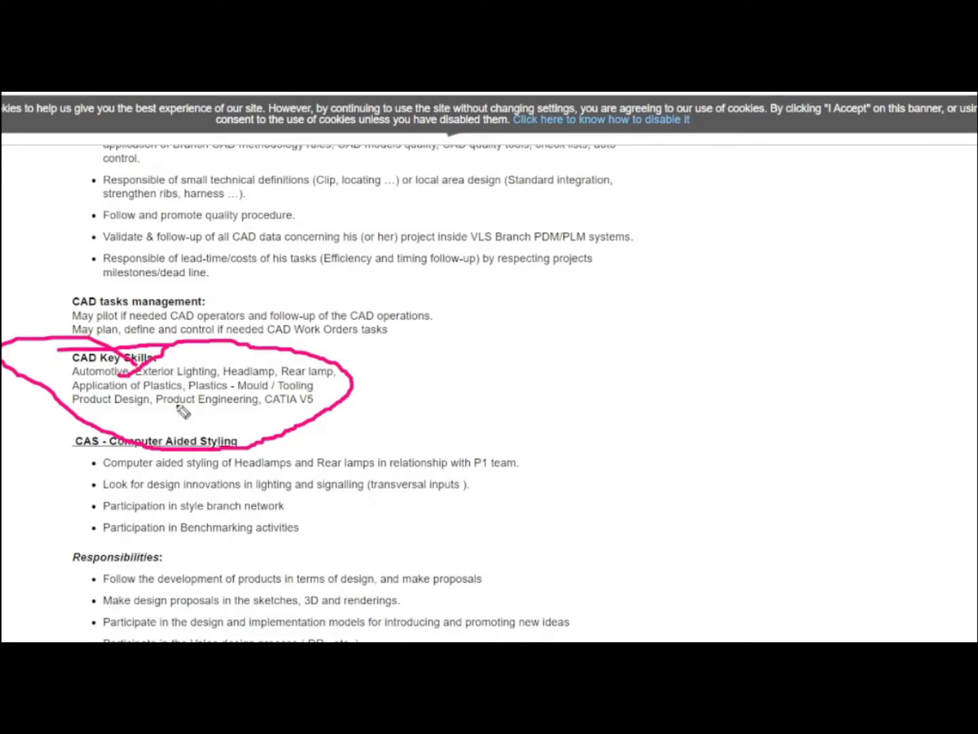
{"action": "mouse_move", "coordinate": [139, 438]}
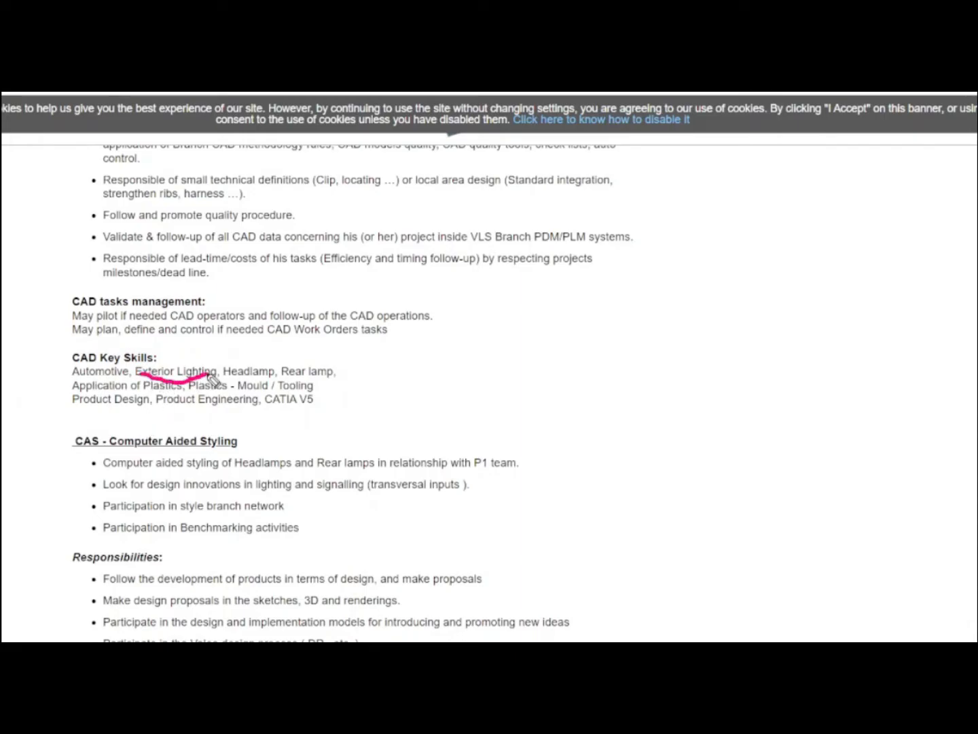
{"action": "mouse_move", "coordinate": [257, 404]}
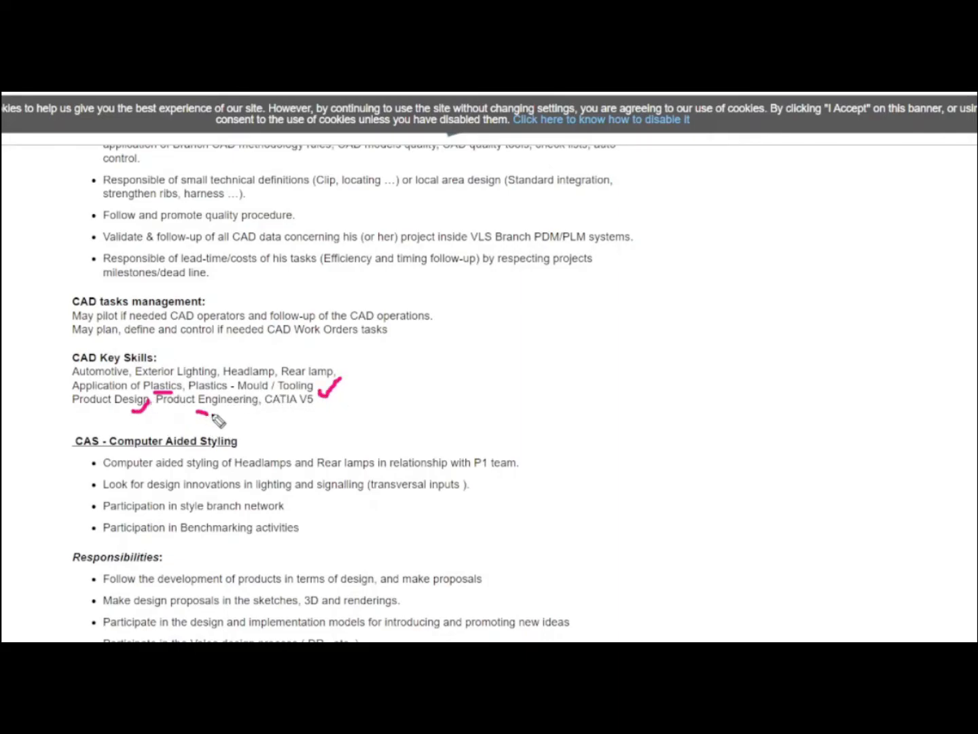
{"action": "left_click_drag", "start_coordinate": [197, 405], "coordinate": [265, 401]}
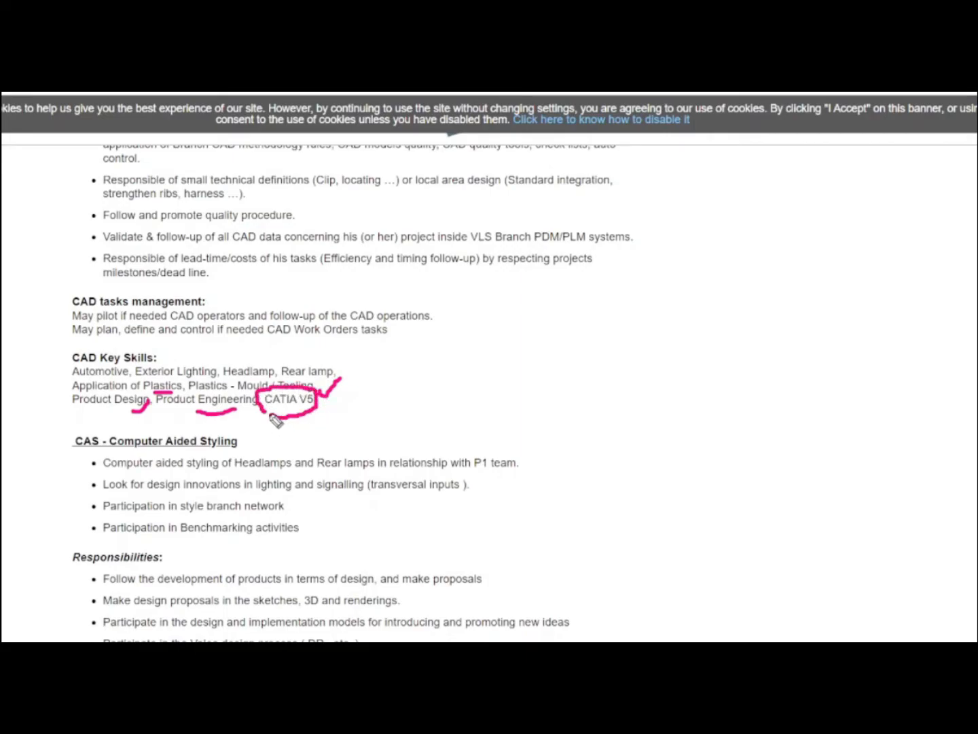
{"action": "mouse_move", "coordinate": [218, 425]}
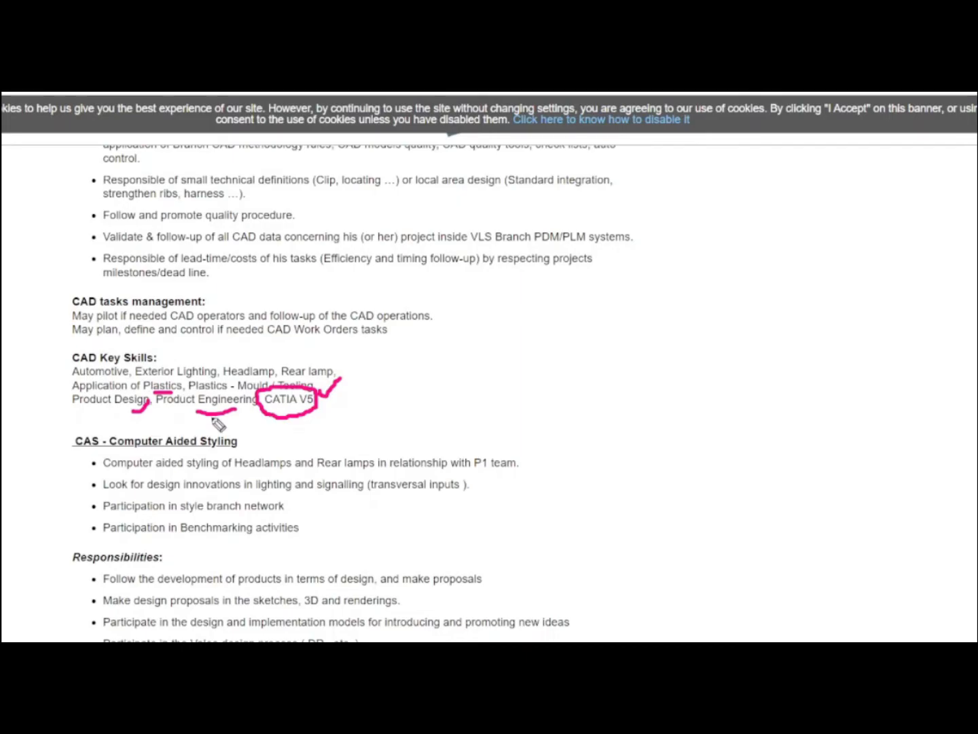
Underline Mechanical Engineering and Nil experience, then handwrite 'B.E' and 'Fr' beside them
{"action": "scroll", "scroll_direction": "down", "scroll_amount": 3}
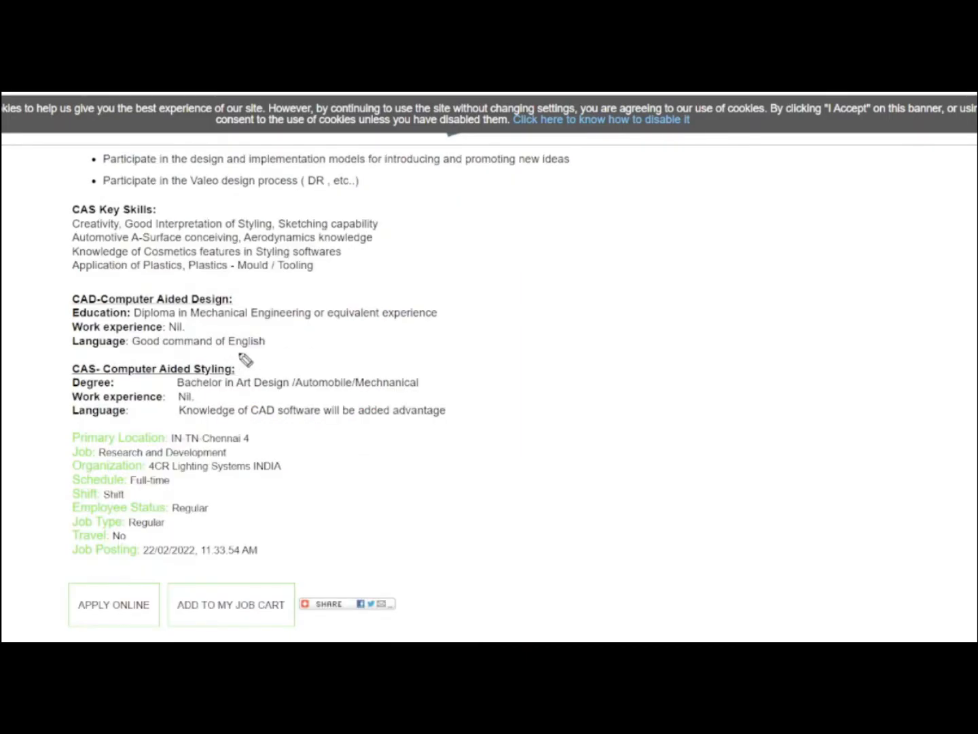
{"action": "mouse_move", "coordinate": [275, 317]}
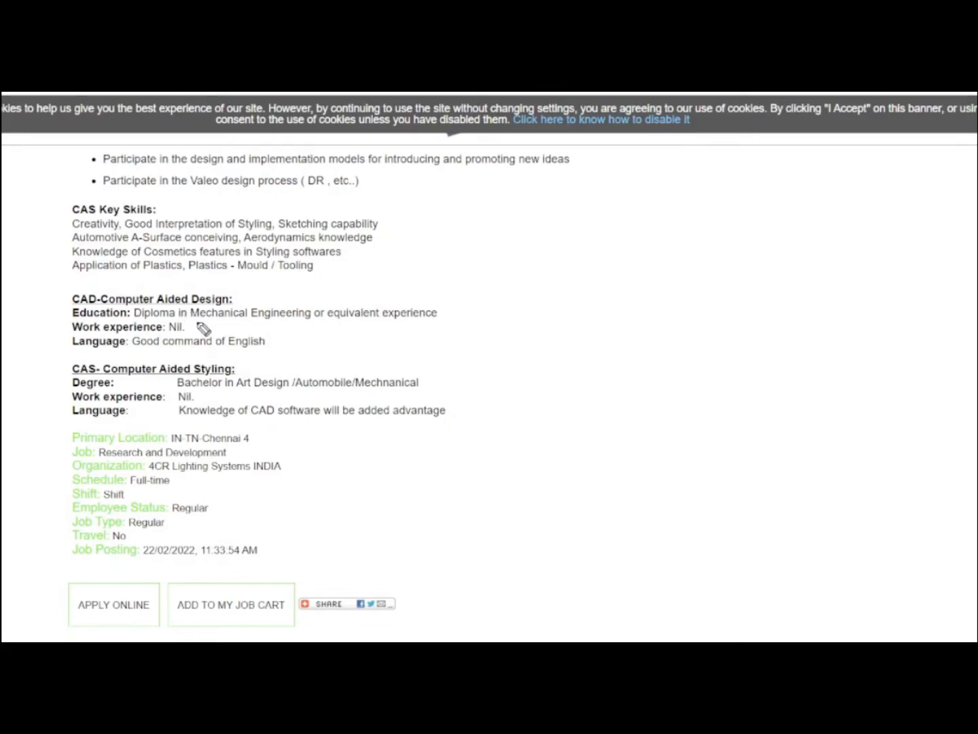
{"action": "left_click_drag", "start_coordinate": [194, 320], "coordinate": [279, 320]}
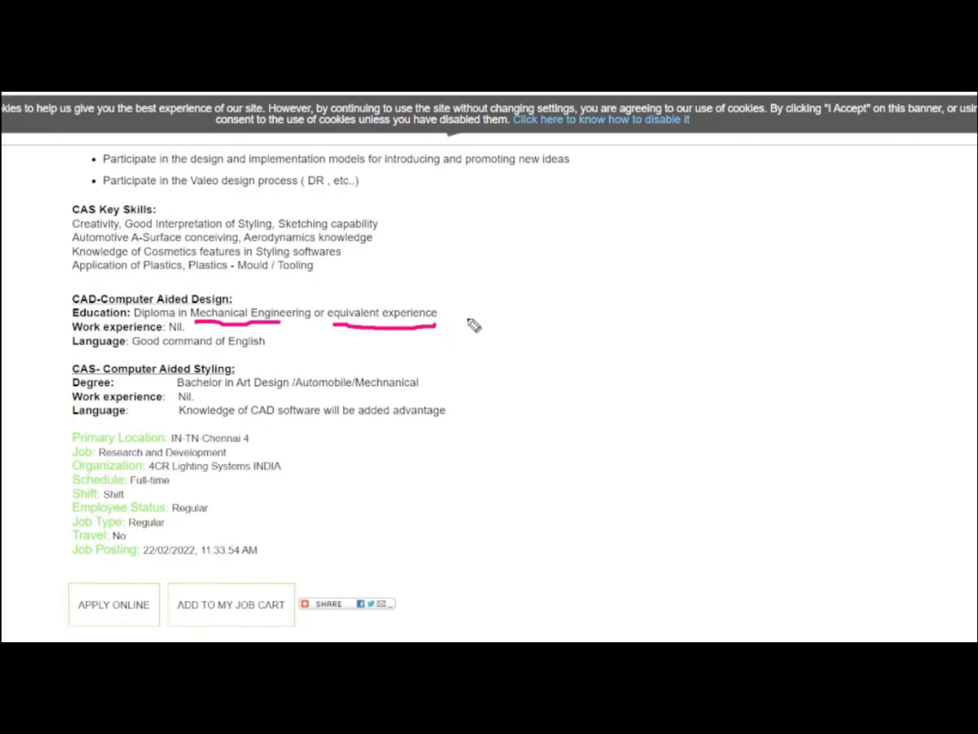
{"action": "left_click_drag", "start_coordinate": [482, 306], "coordinate": [516, 319]}
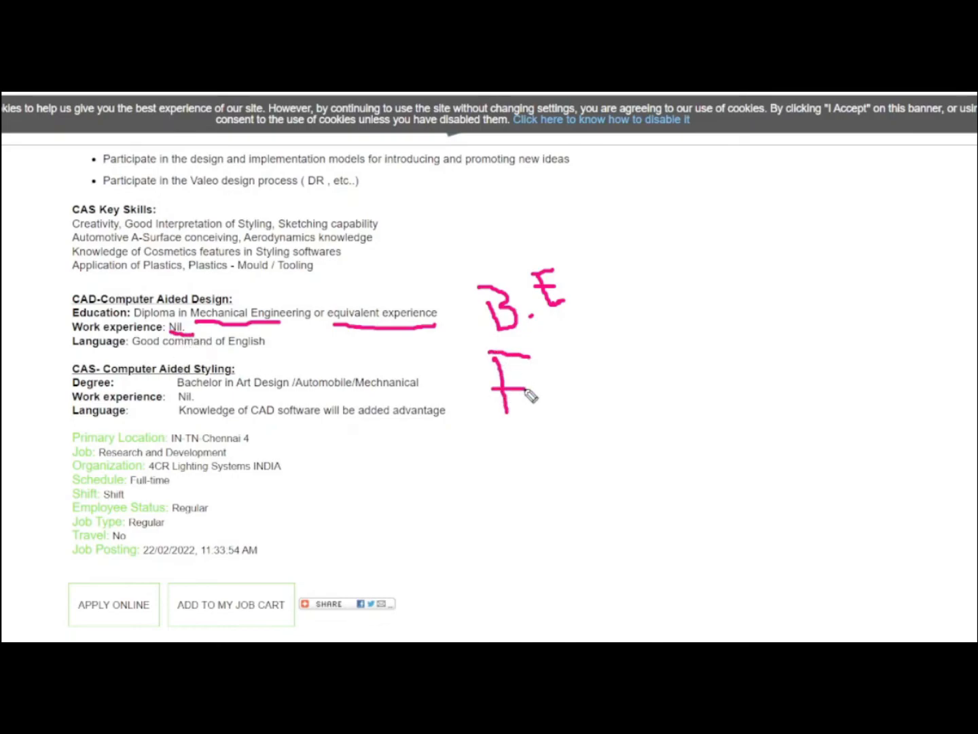
{"action": "left_click_drag", "start_coordinate": [536, 381], "coordinate": [581, 388]}
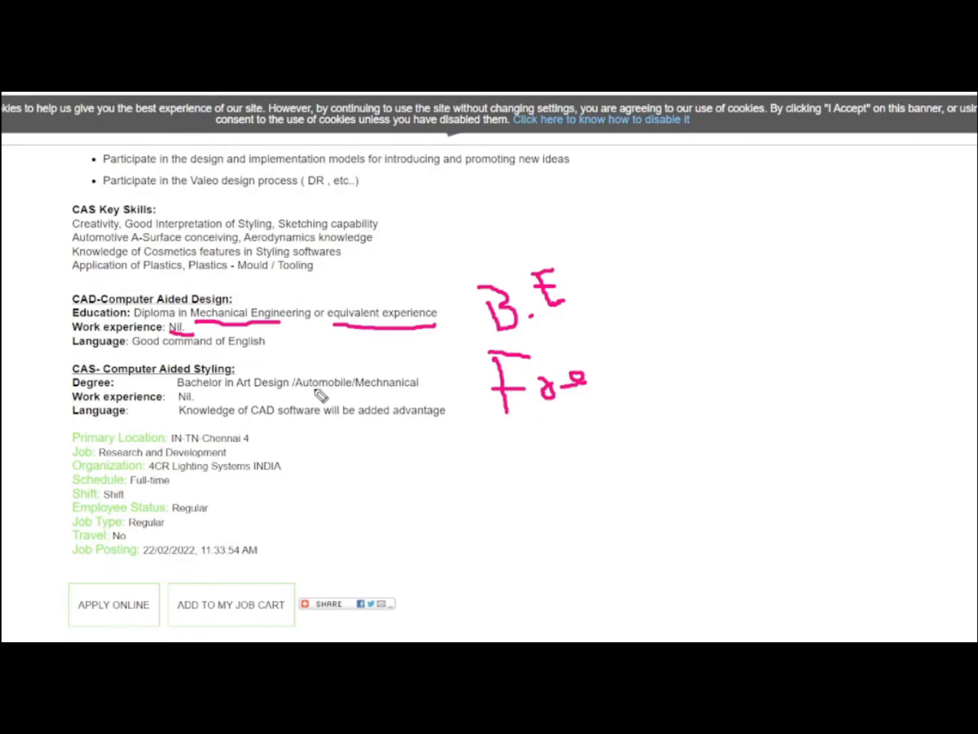